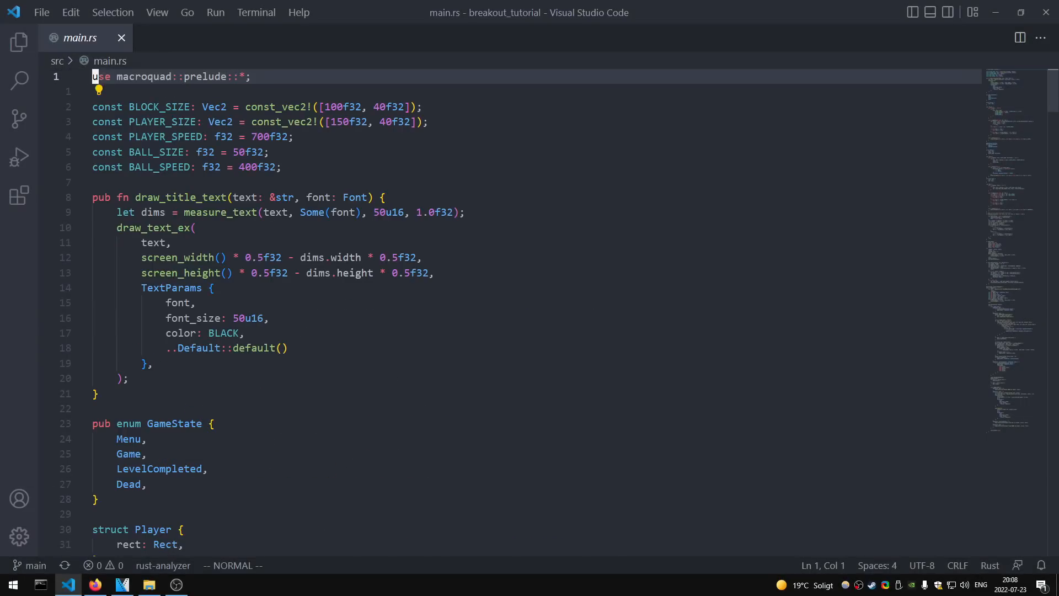
pyautogui.scroll(-3)
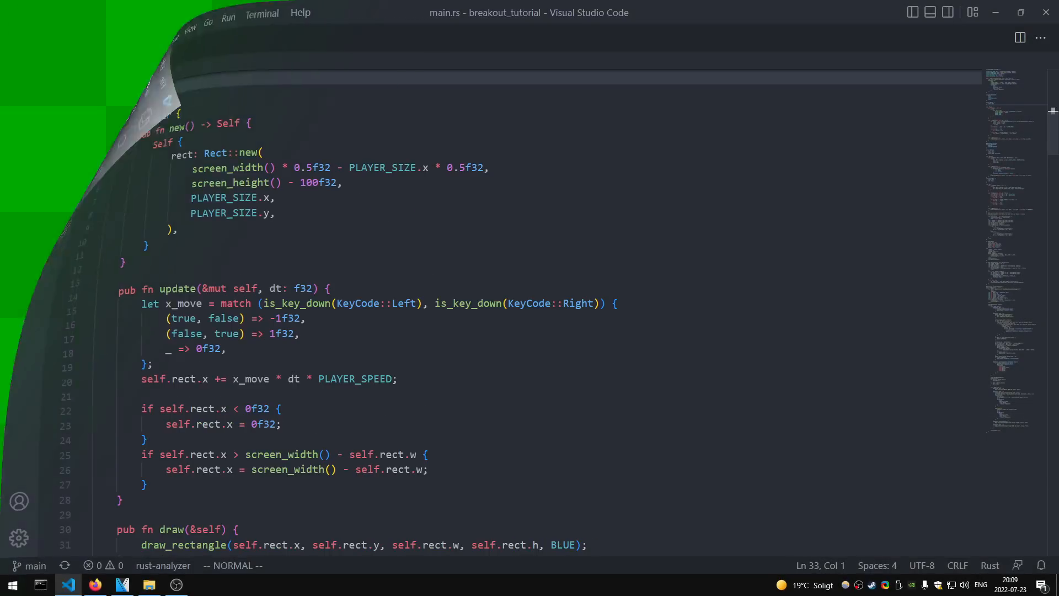